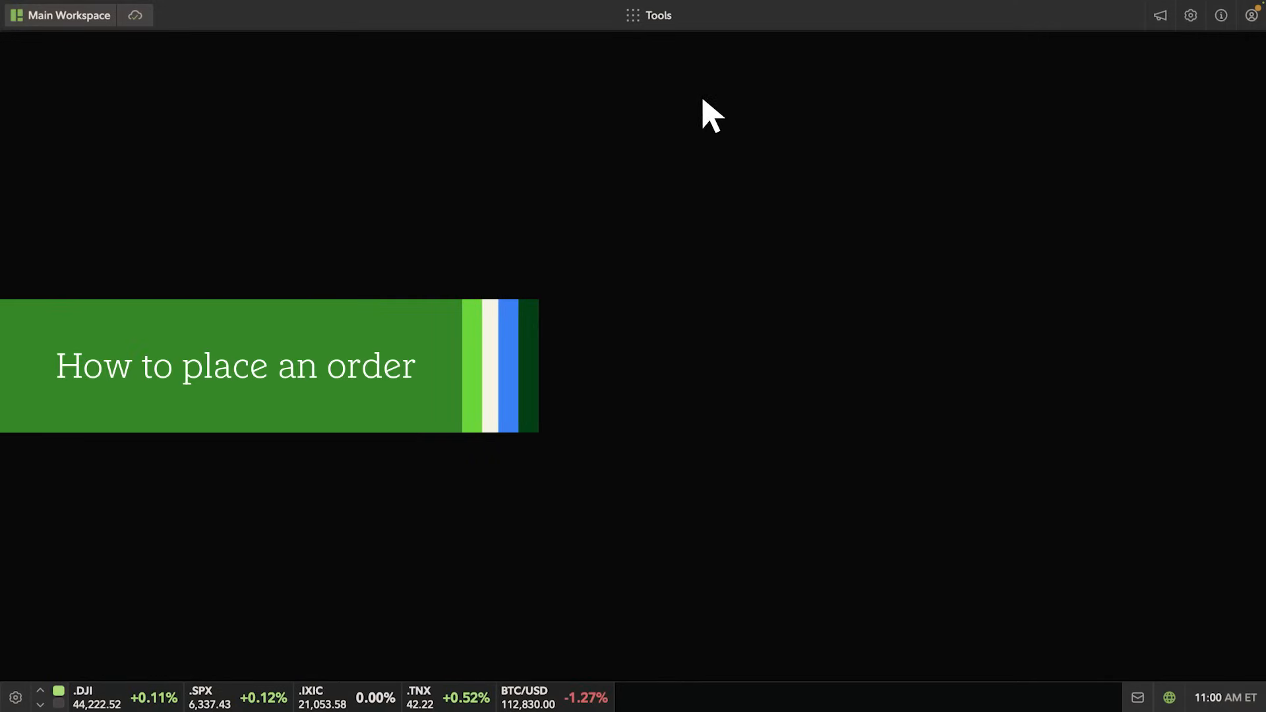
Step: Add a stock trade ticket, an orders list and a positions grid from the Tools menu
left_click(656, 15)
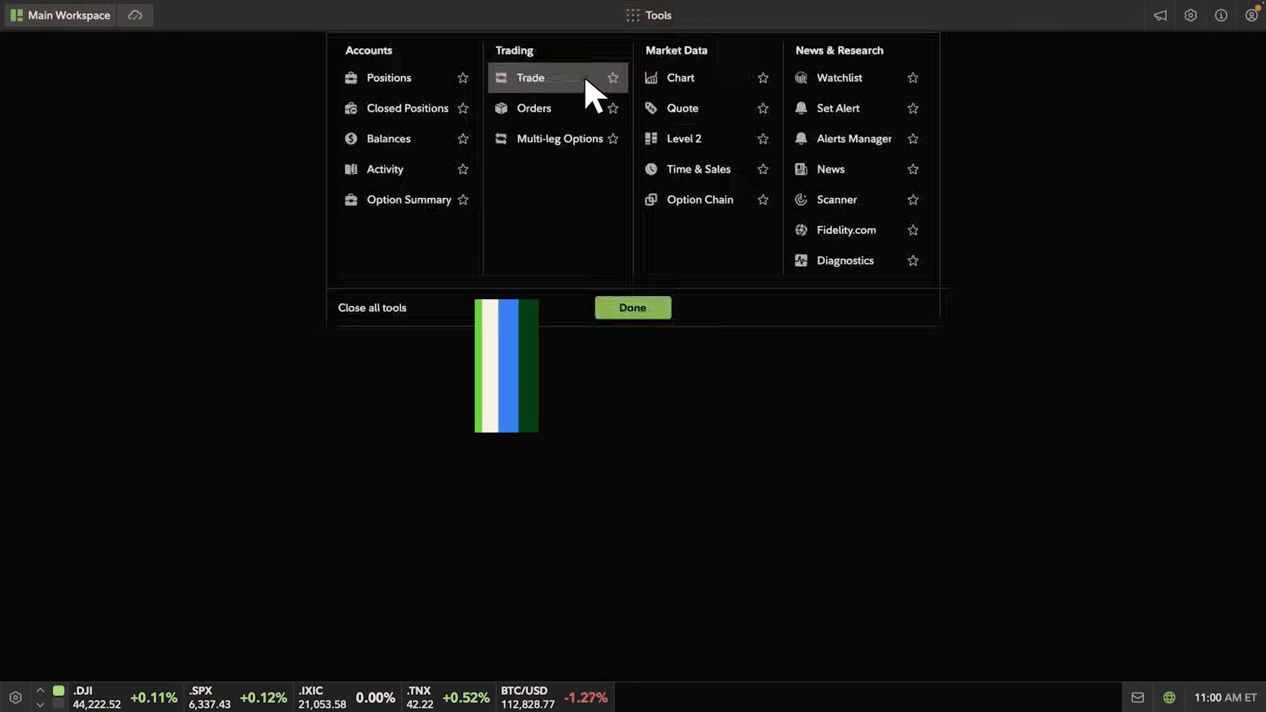
left_click(531, 78)
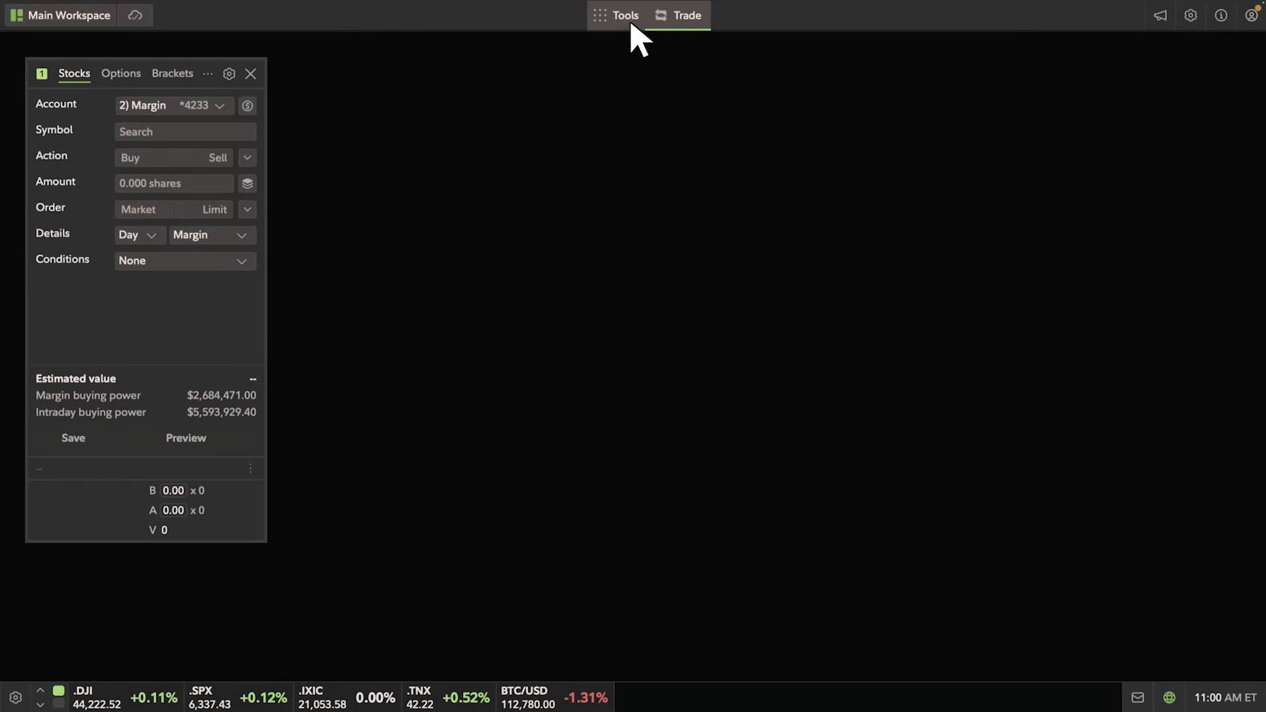
left_click(624, 14)
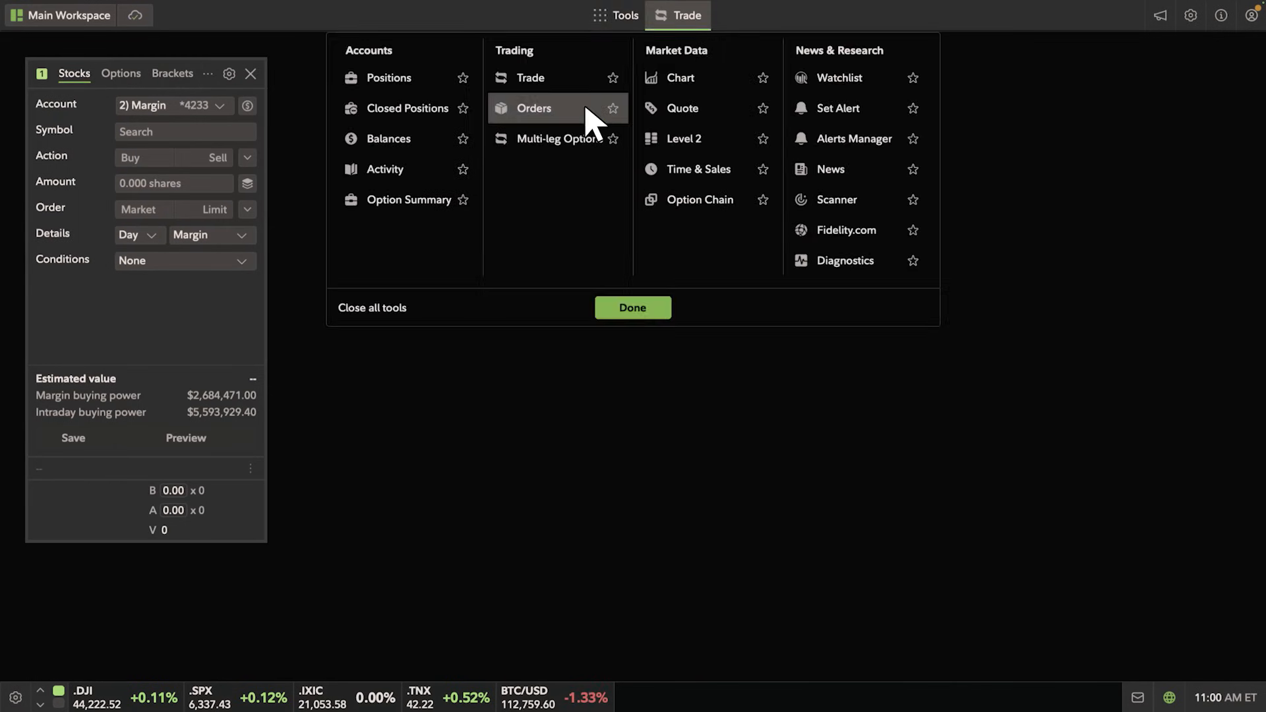
left_click(534, 107)
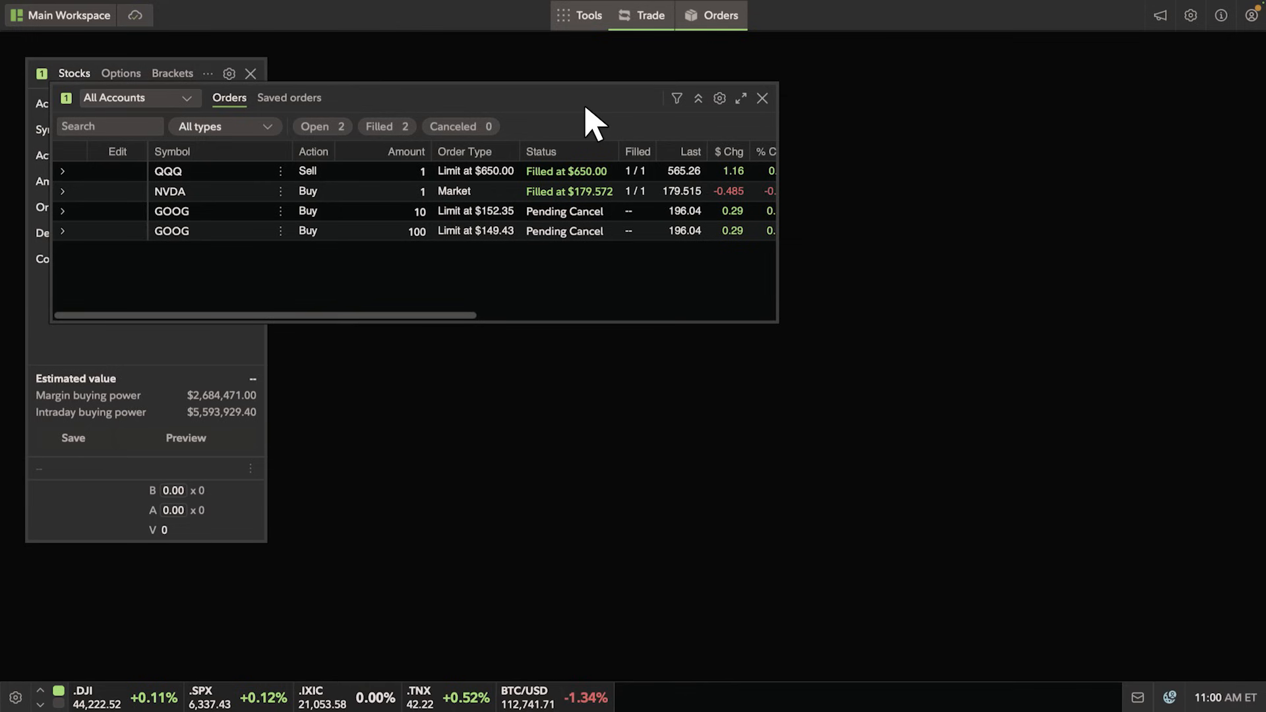
left_click(580, 15)
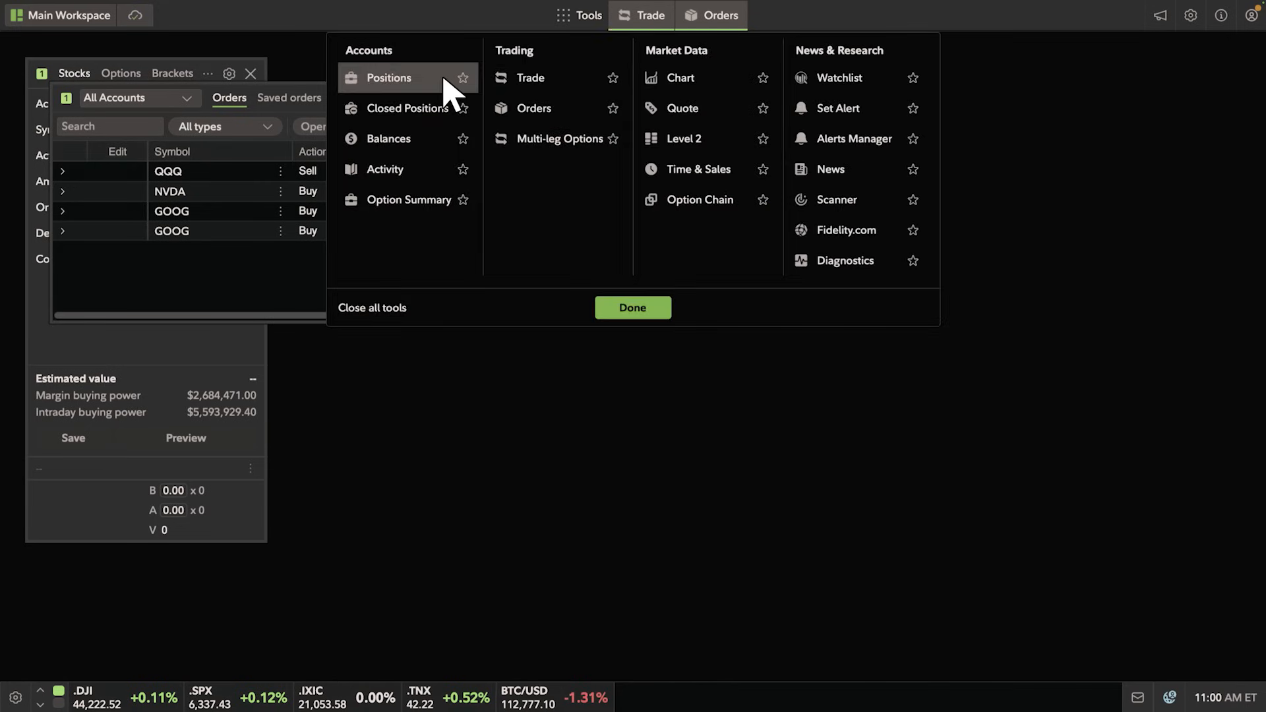
left_click(390, 78)
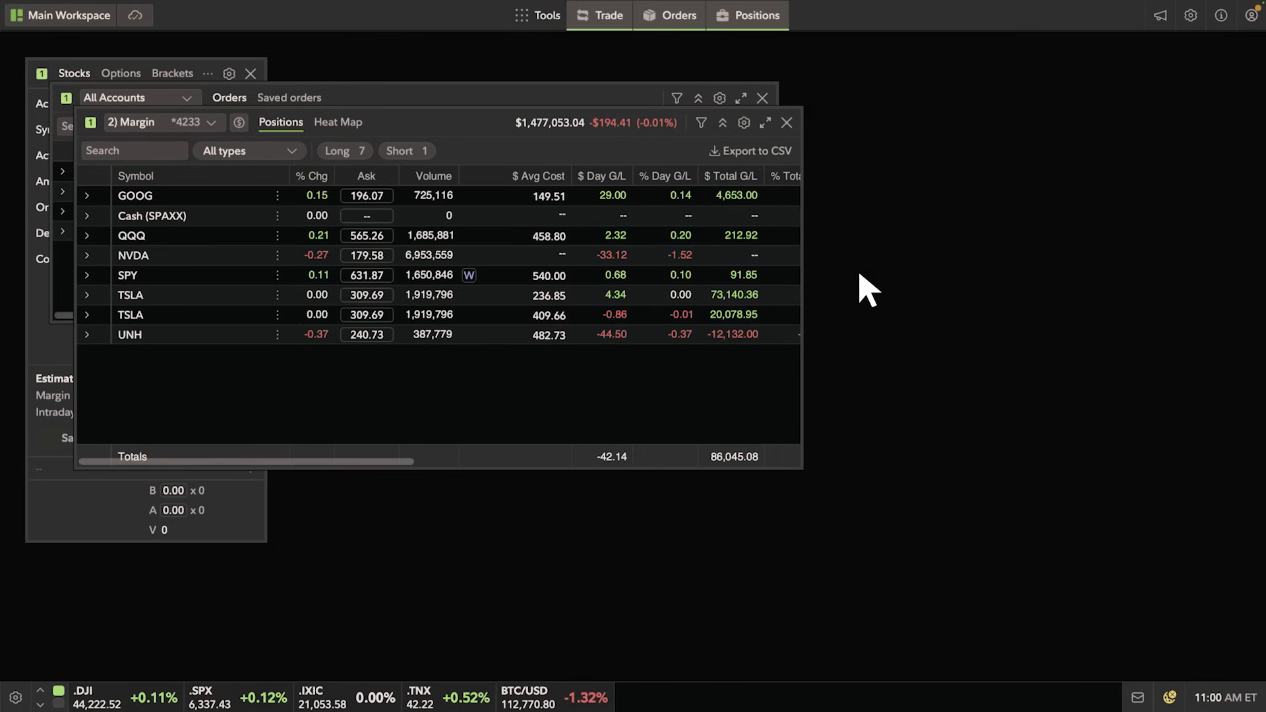
Step: Tile the layout: trade ticket on the left, positions above orders on the right
left_click(599, 15)
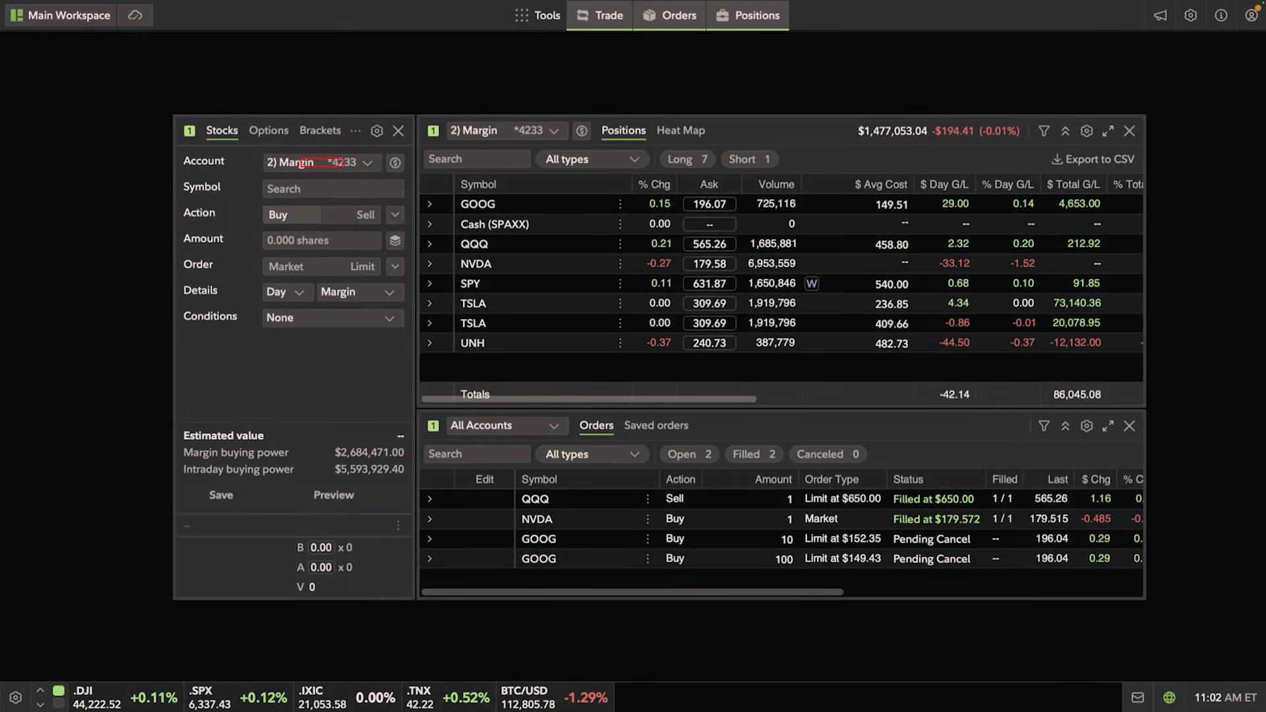
left_click(320, 162)
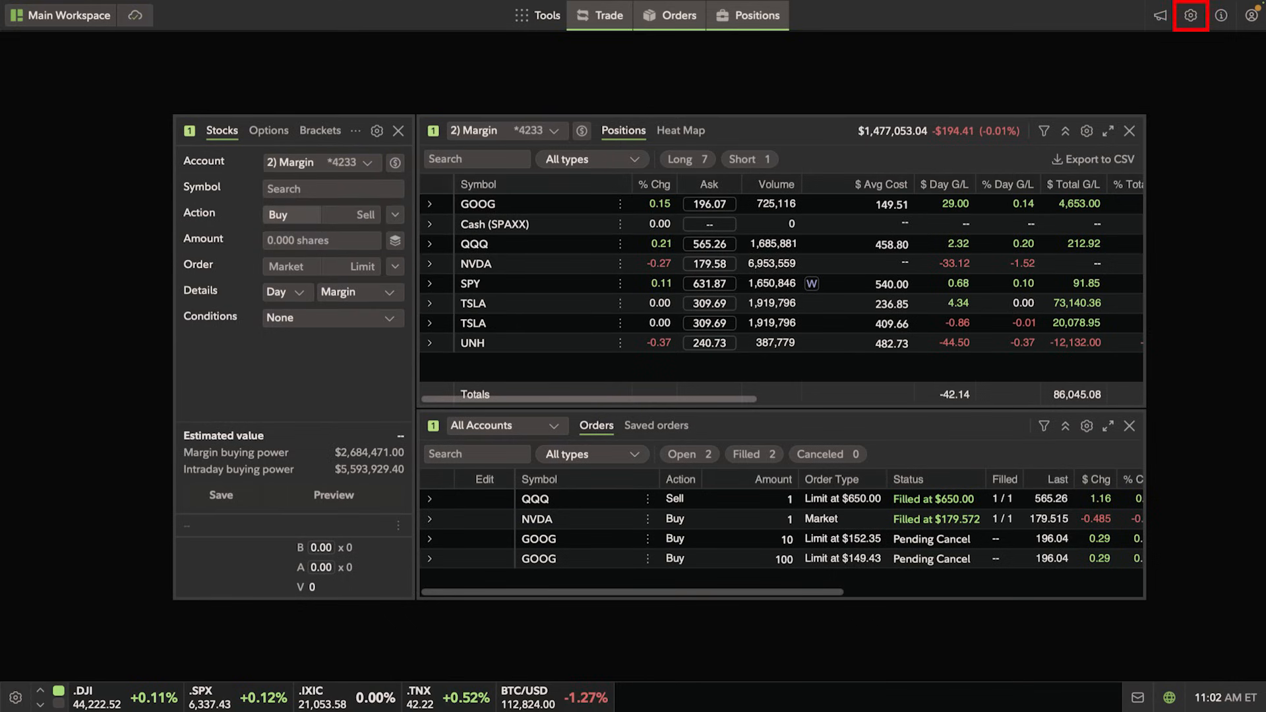
mouse_move(109, 379)
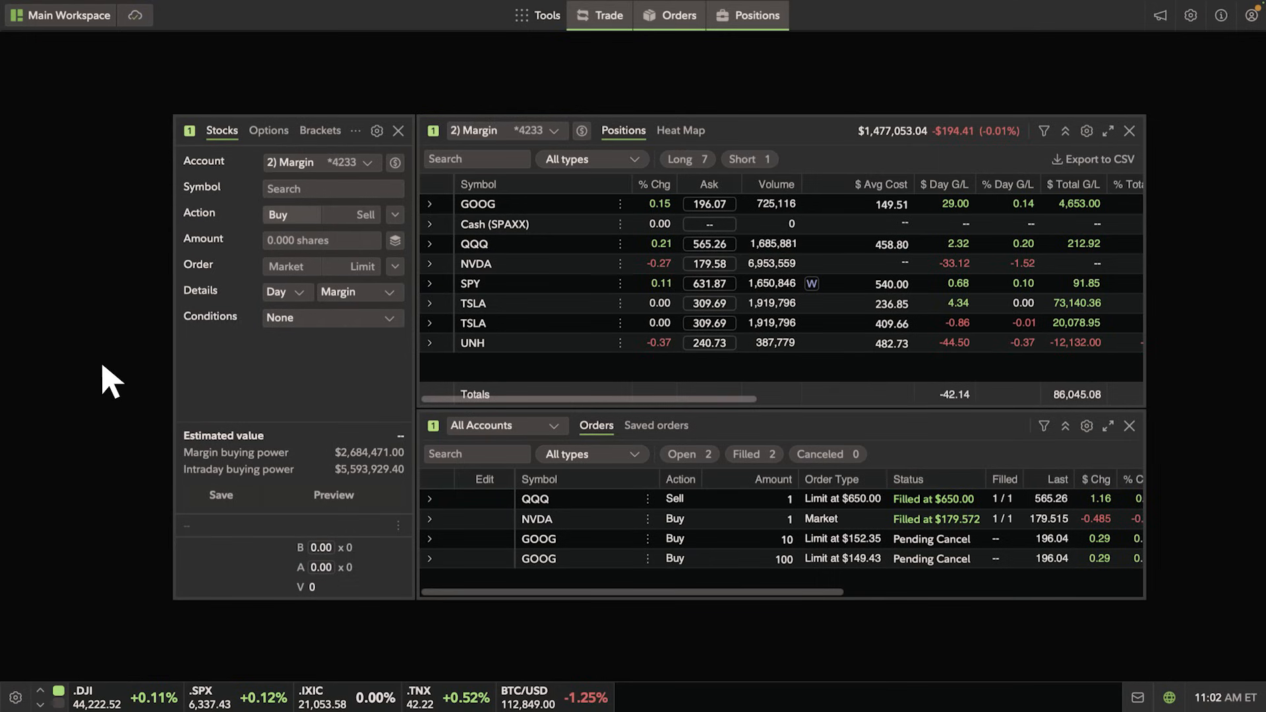
Step: Fill the ticket with symbol SPY, action Buy and quantity 1
left_click(332, 188)
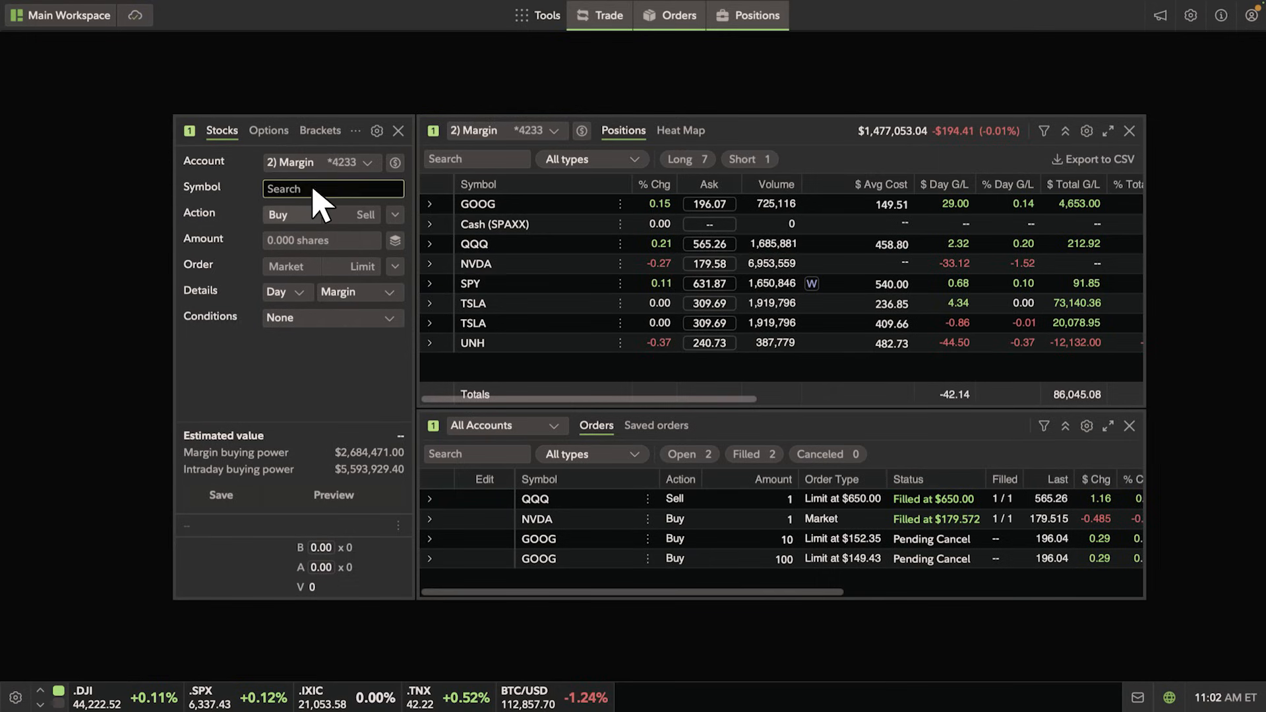
type("SPY")
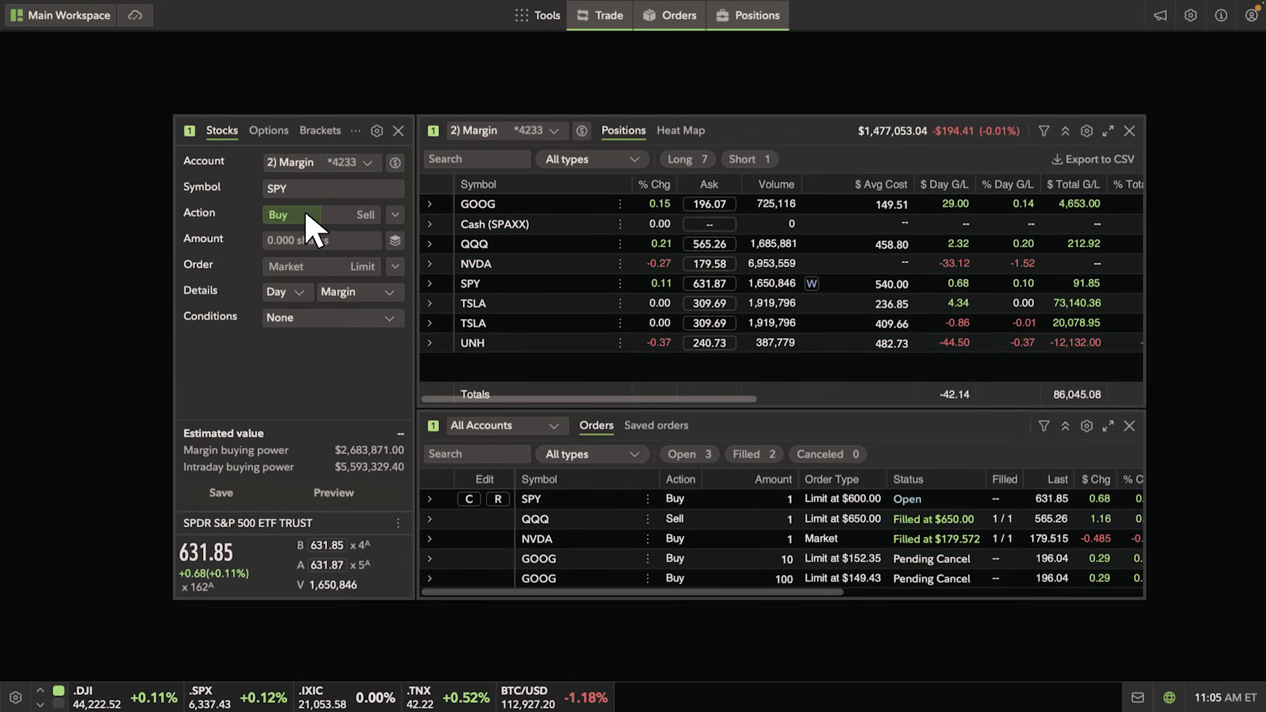
type("1")
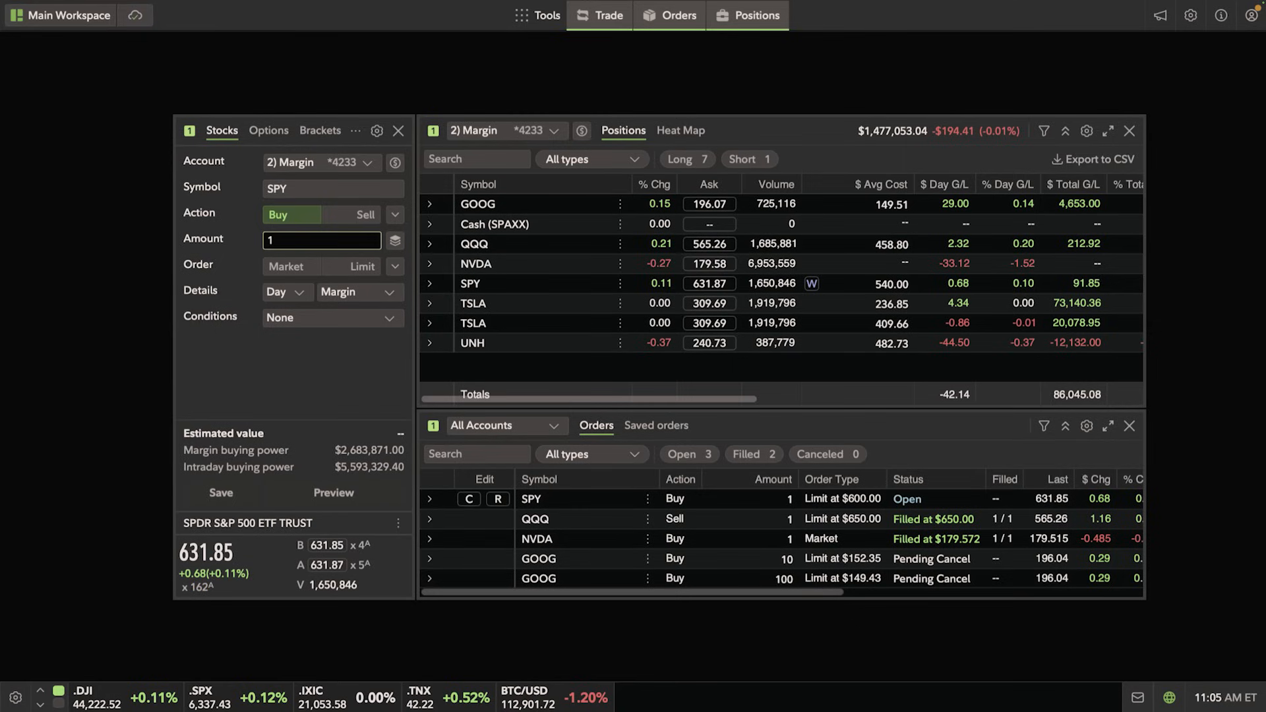
left_click(361, 265)
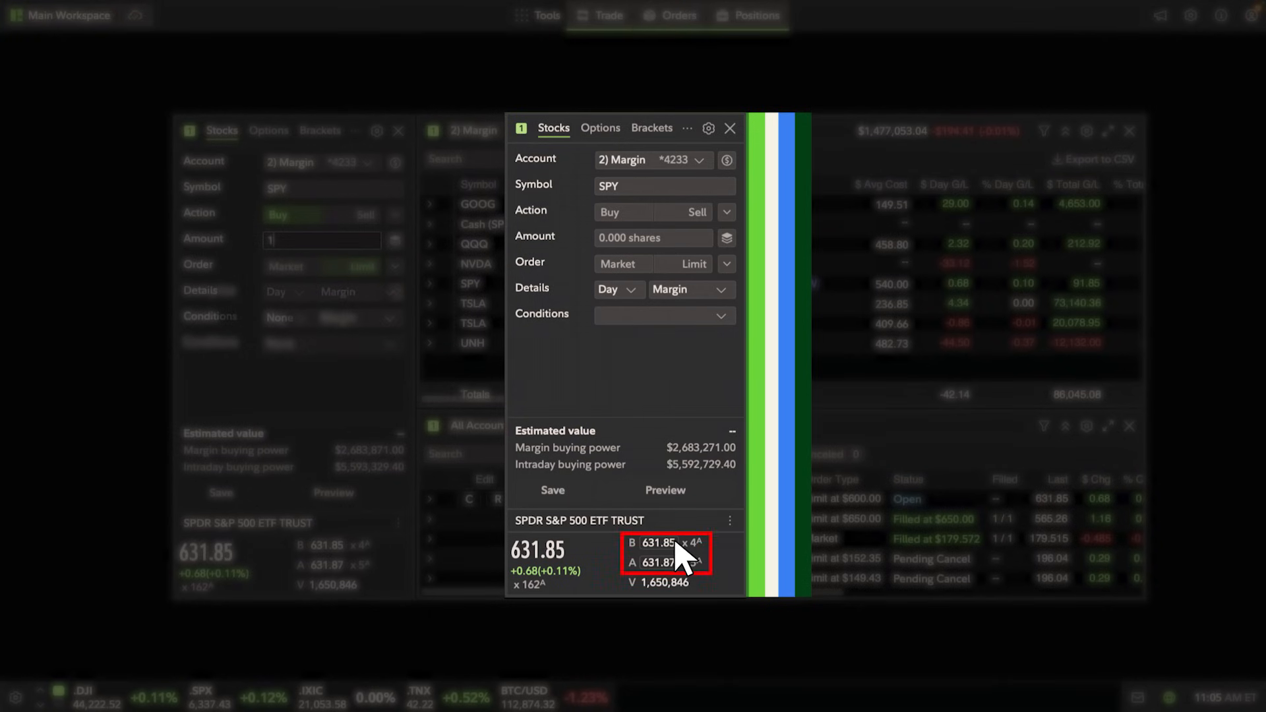
left_click(690, 264)
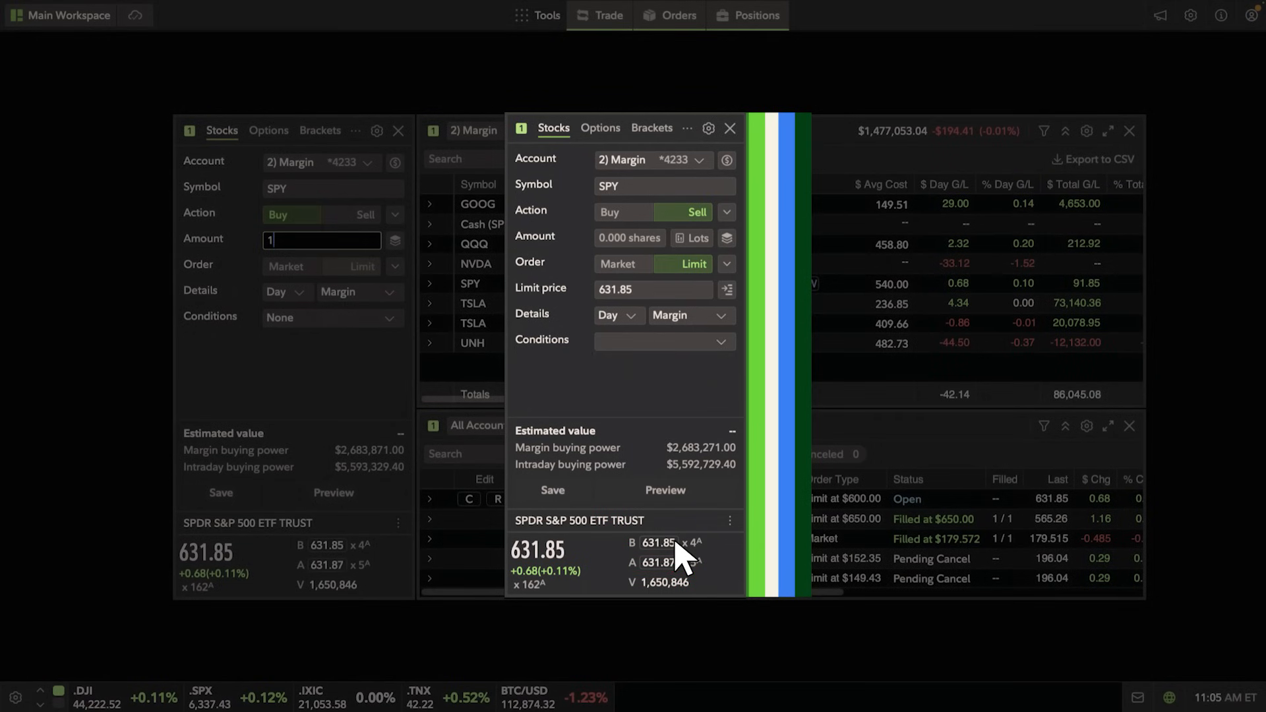
left_click(730, 129)
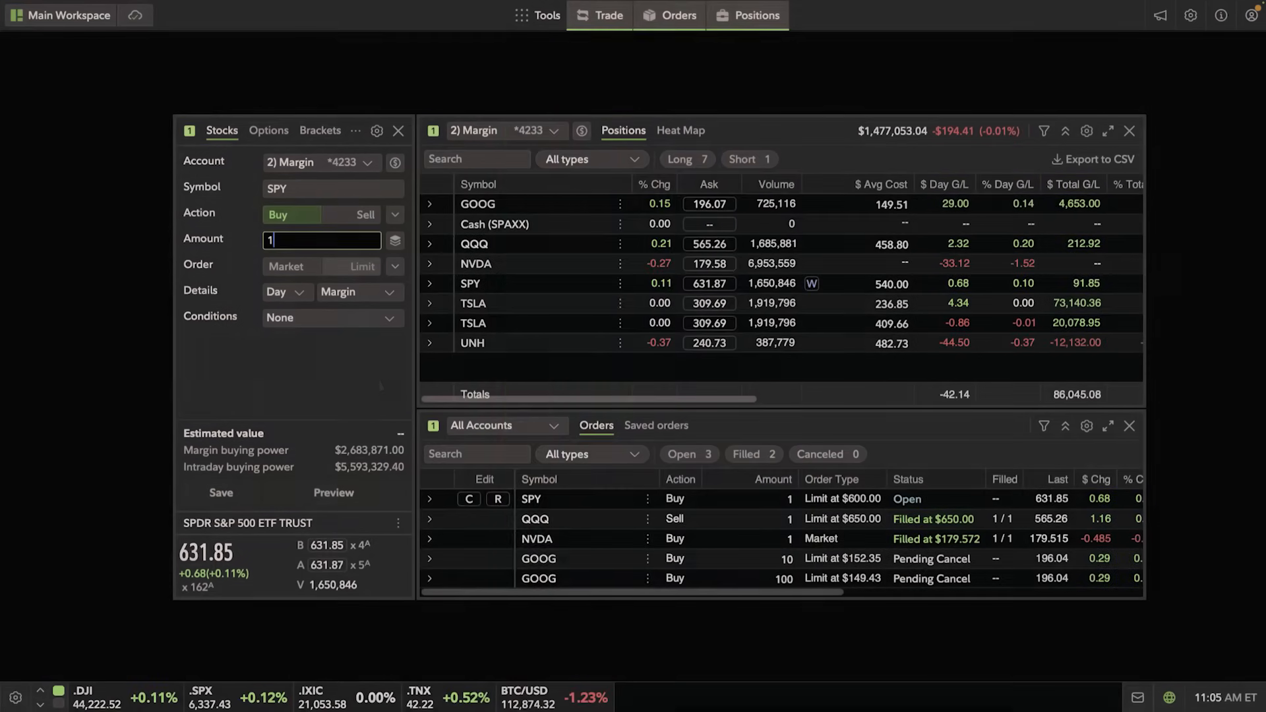
mouse_move(373, 373)
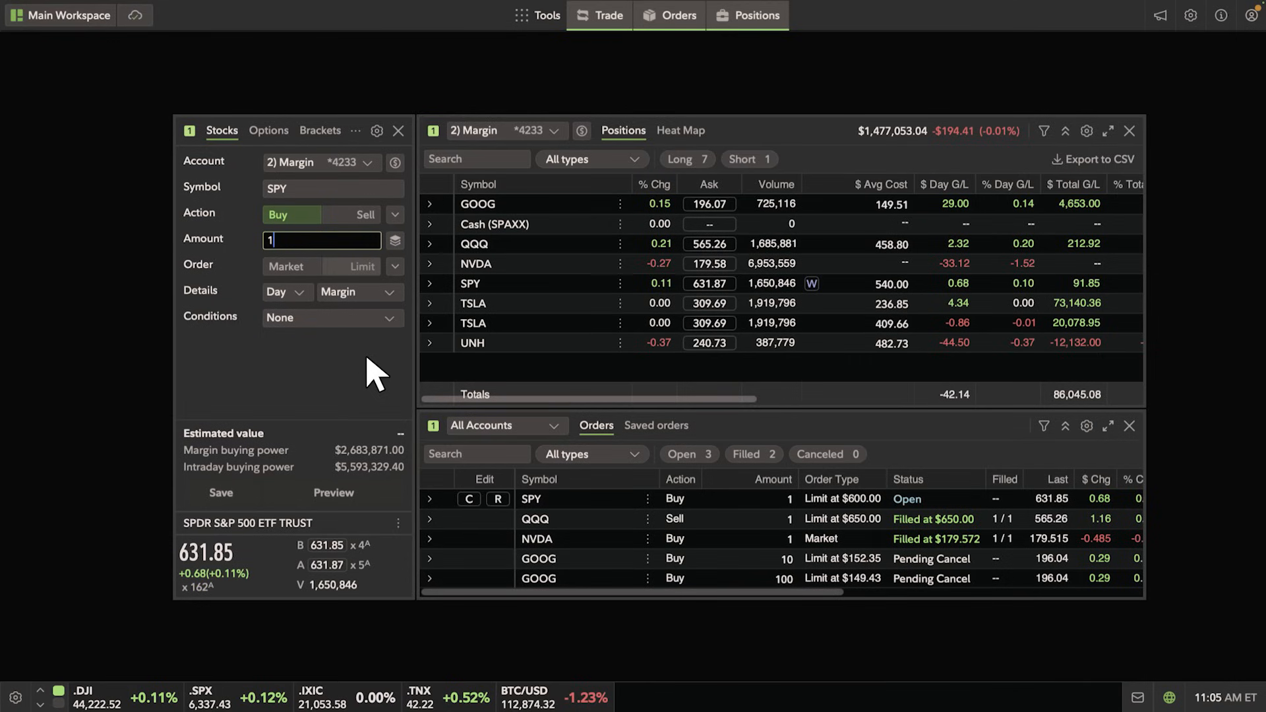
Step: Make it a $600.00 limit order kept on margin and preview the SPY buy
left_click(359, 266)
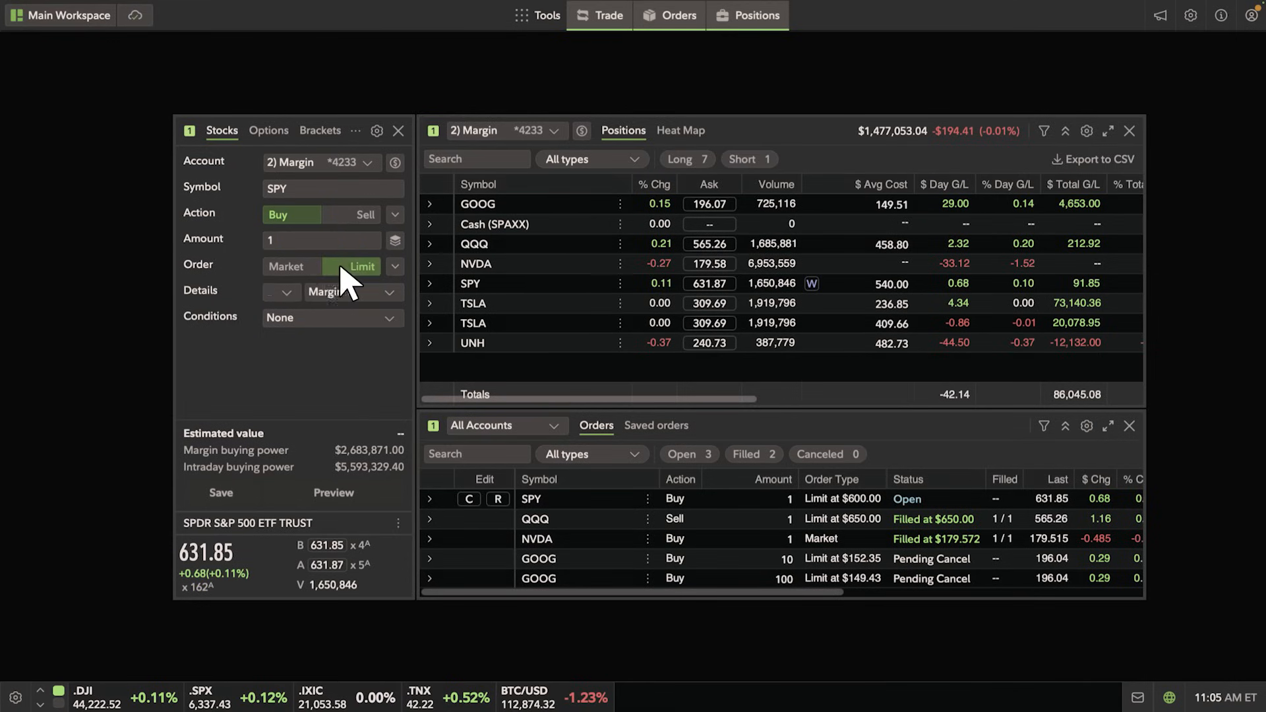
left_click(361, 267)
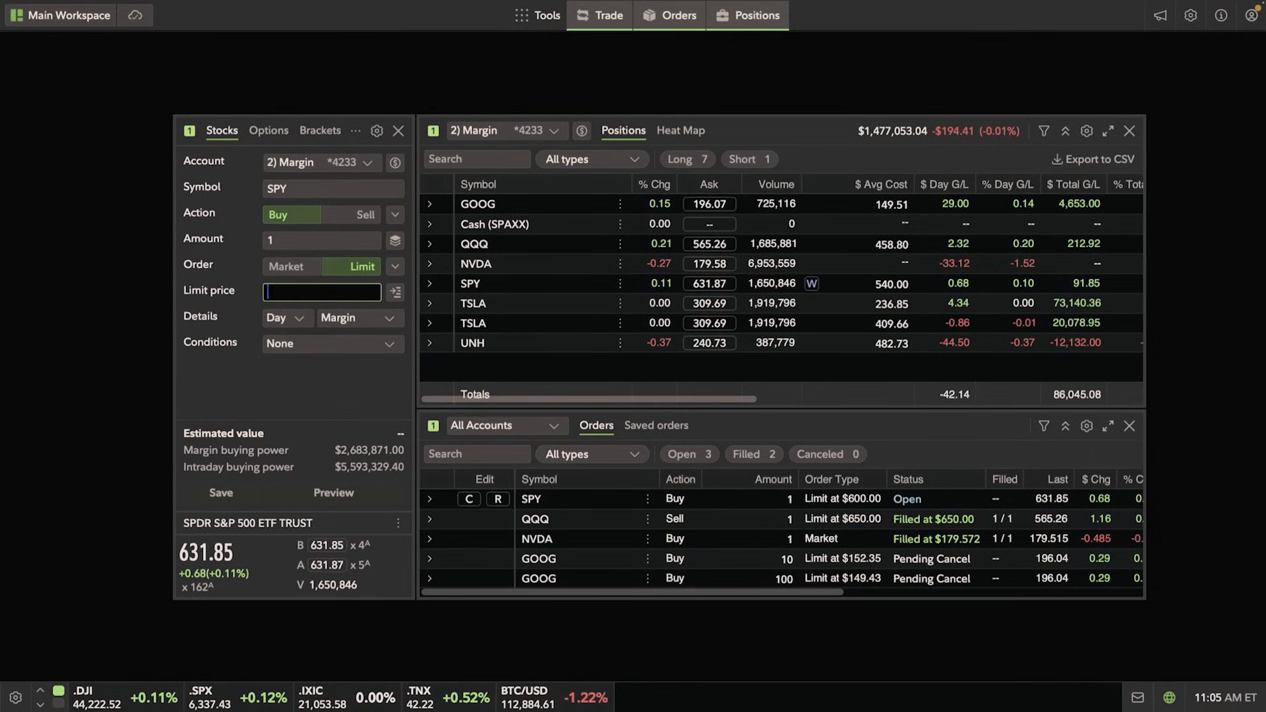
type("600.00")
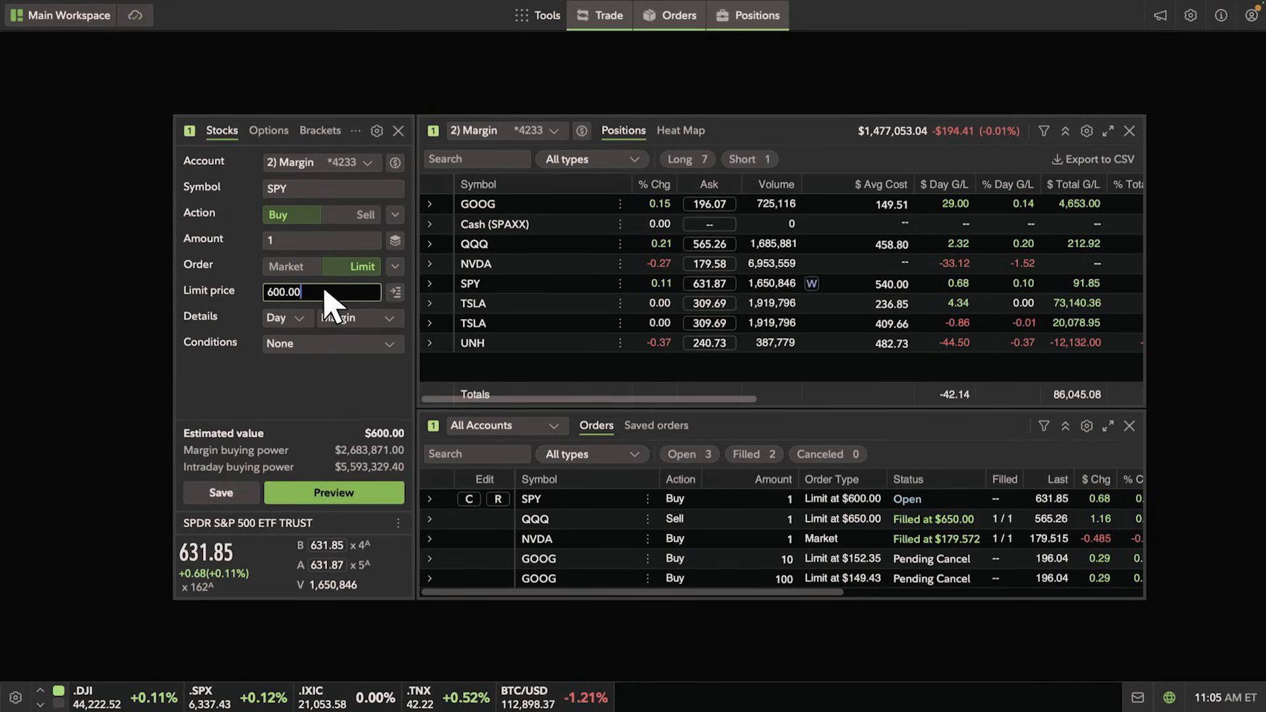
left_click(355, 318)
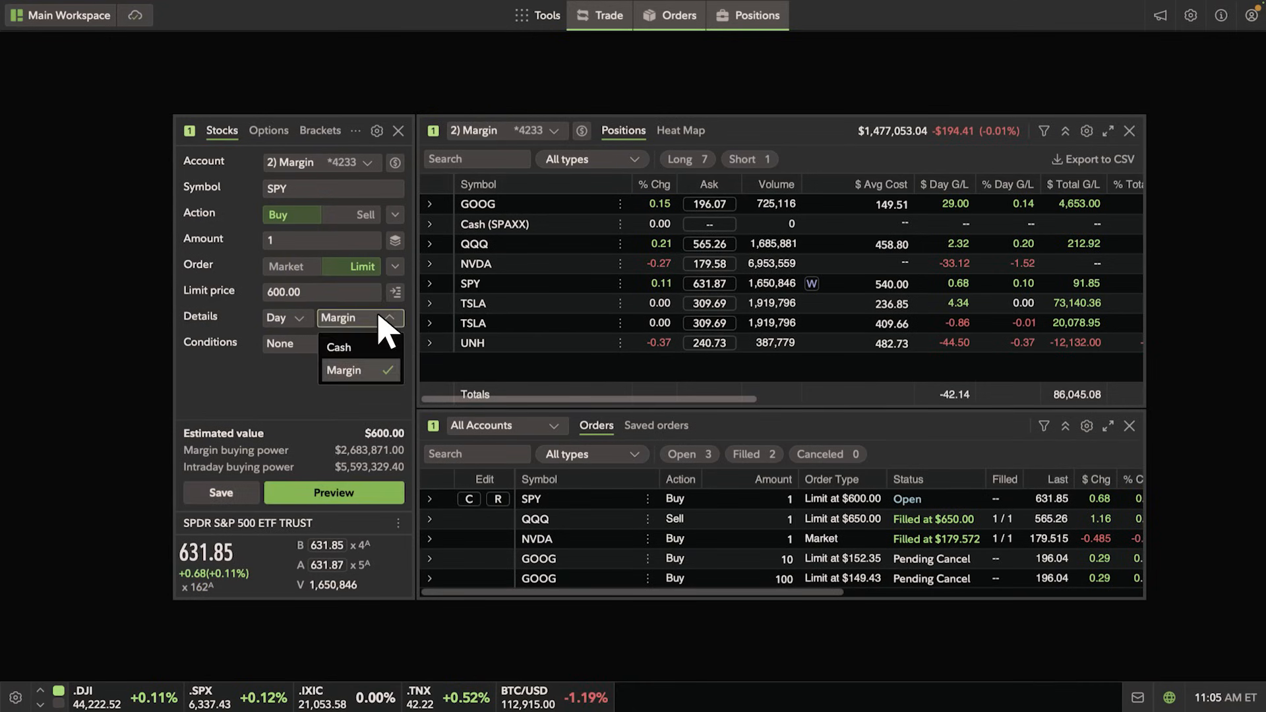
mouse_move(386, 386)
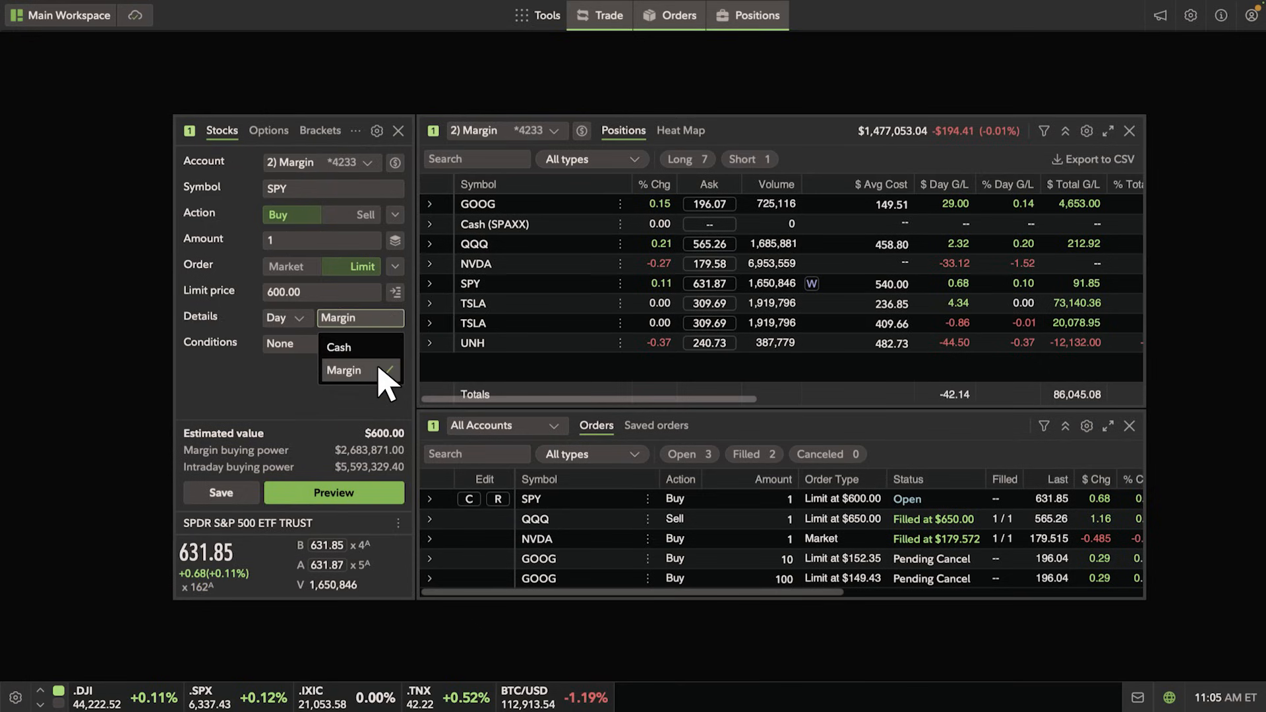
left_click(343, 369)
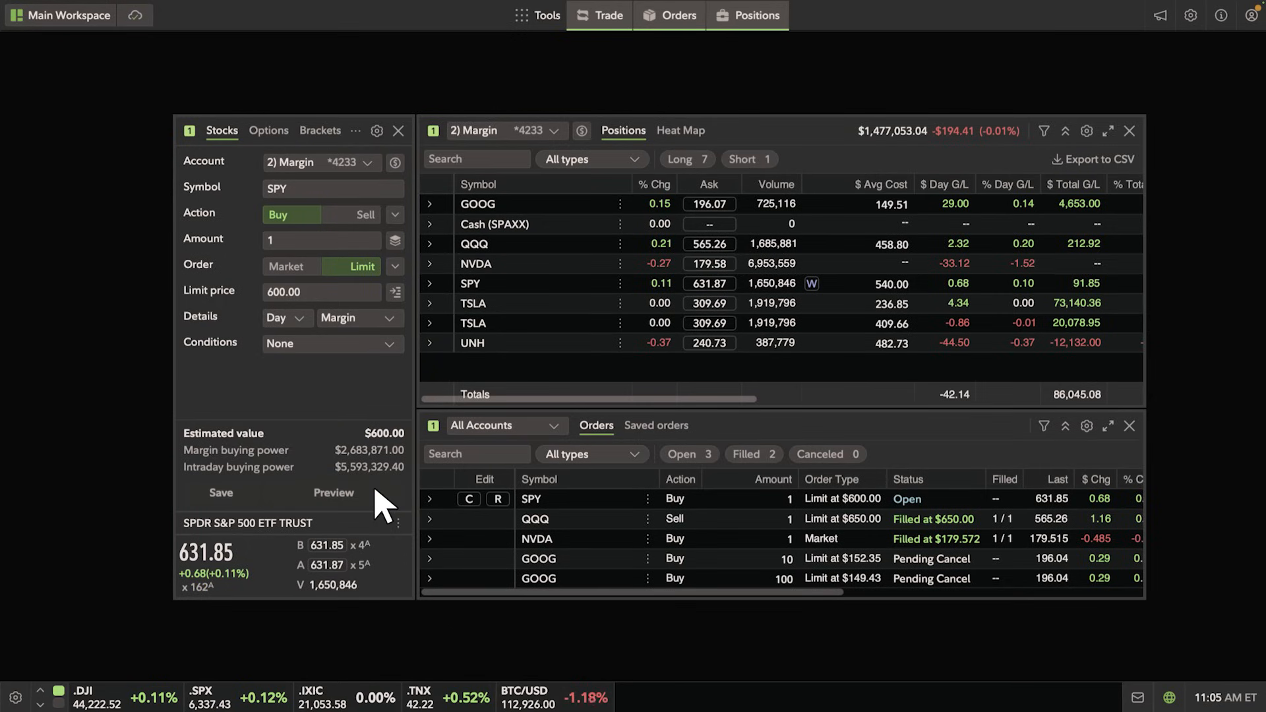
left_click(333, 492)
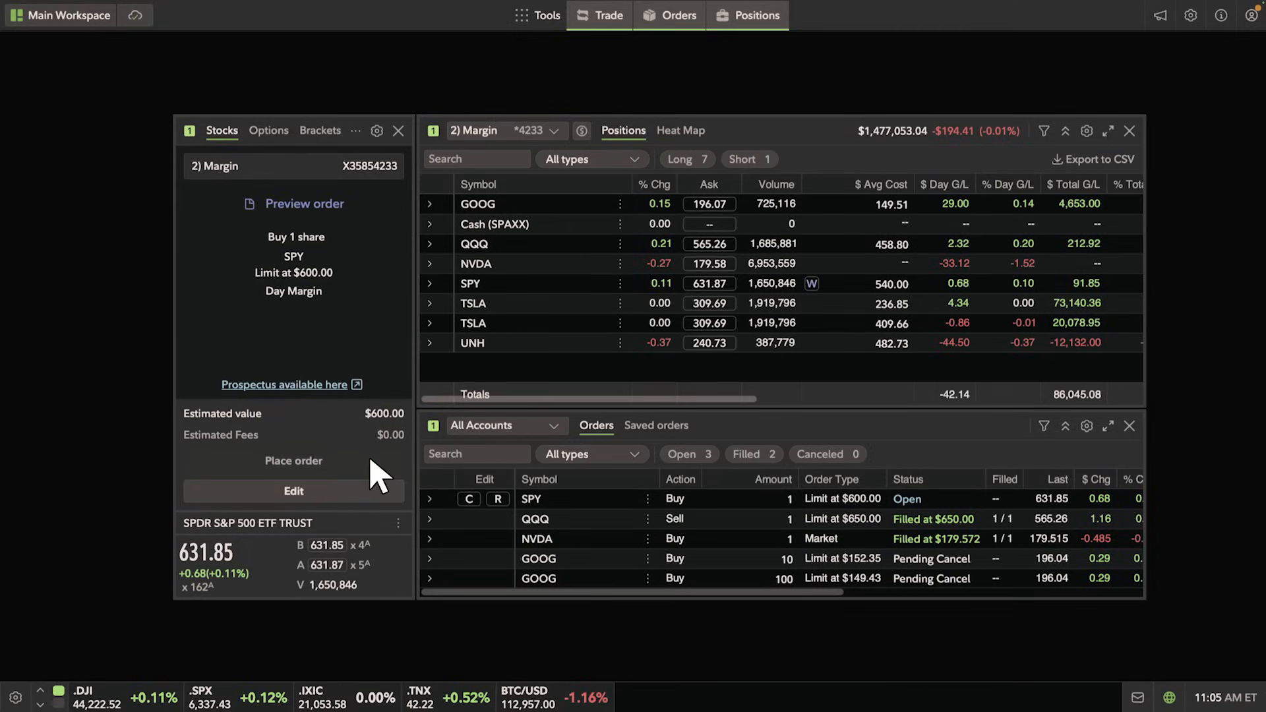
left_click(293, 461)
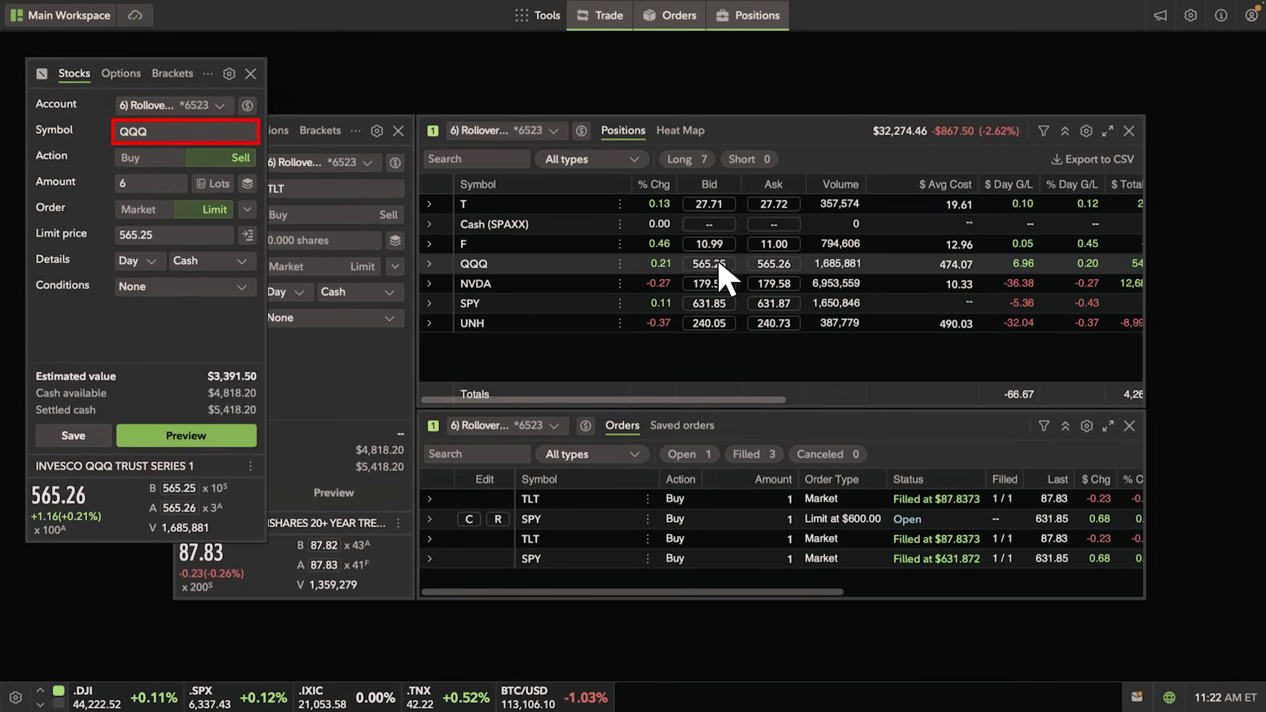
Step: Start a QQQ sell ticket from its bid price in the Positions grid
left_click(149, 157)
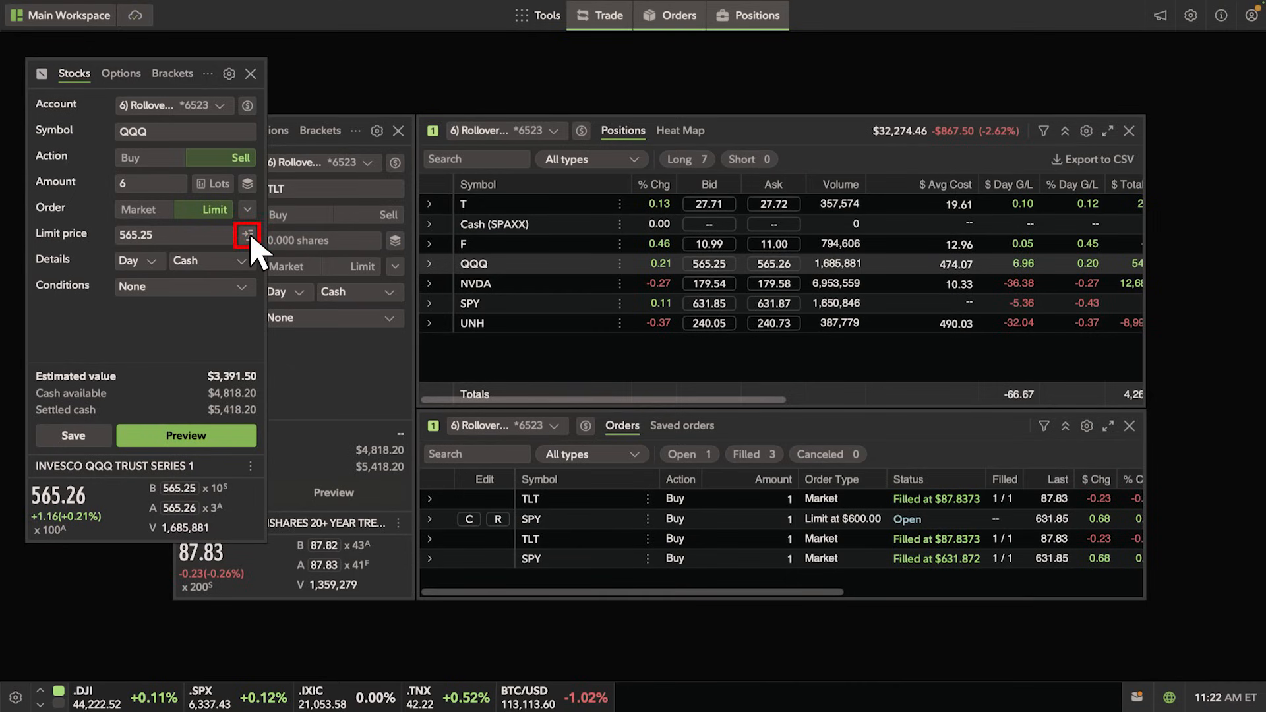
Step: Set the limit price to Follow ask and preview the 6-share QQQ sell
left_click(246, 234)
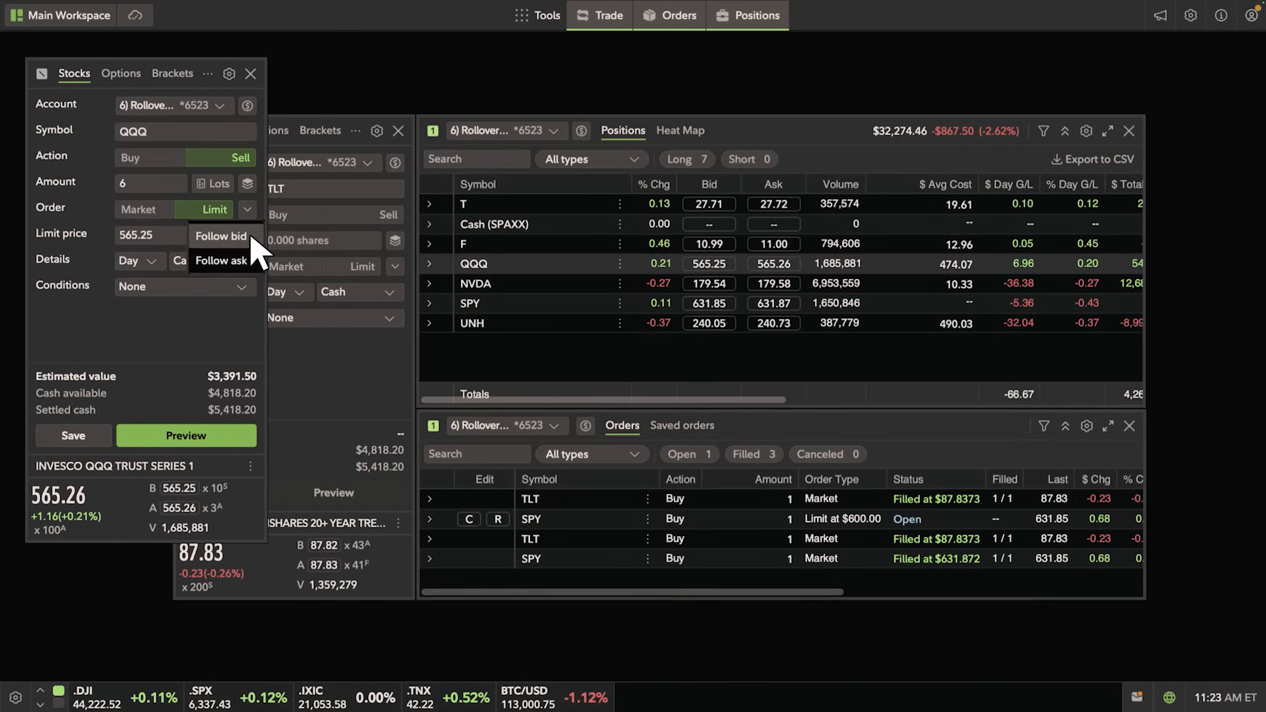
mouse_move(221, 260)
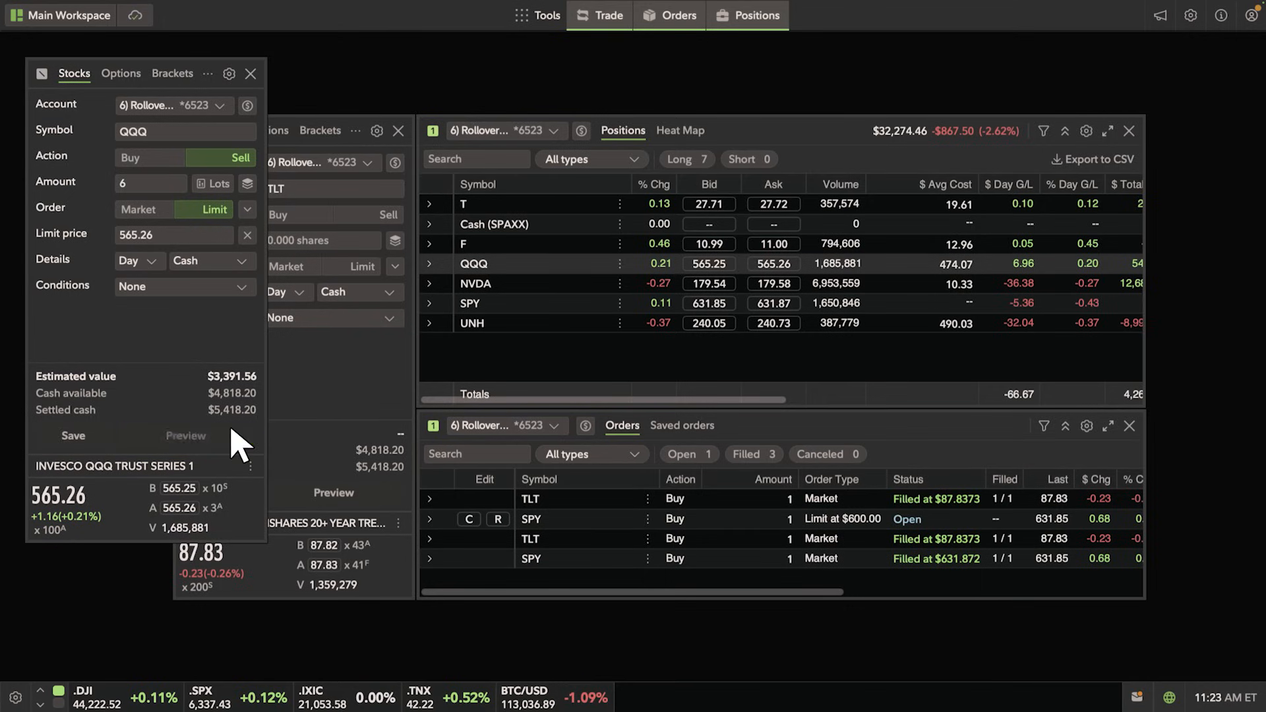
left_click(186, 436)
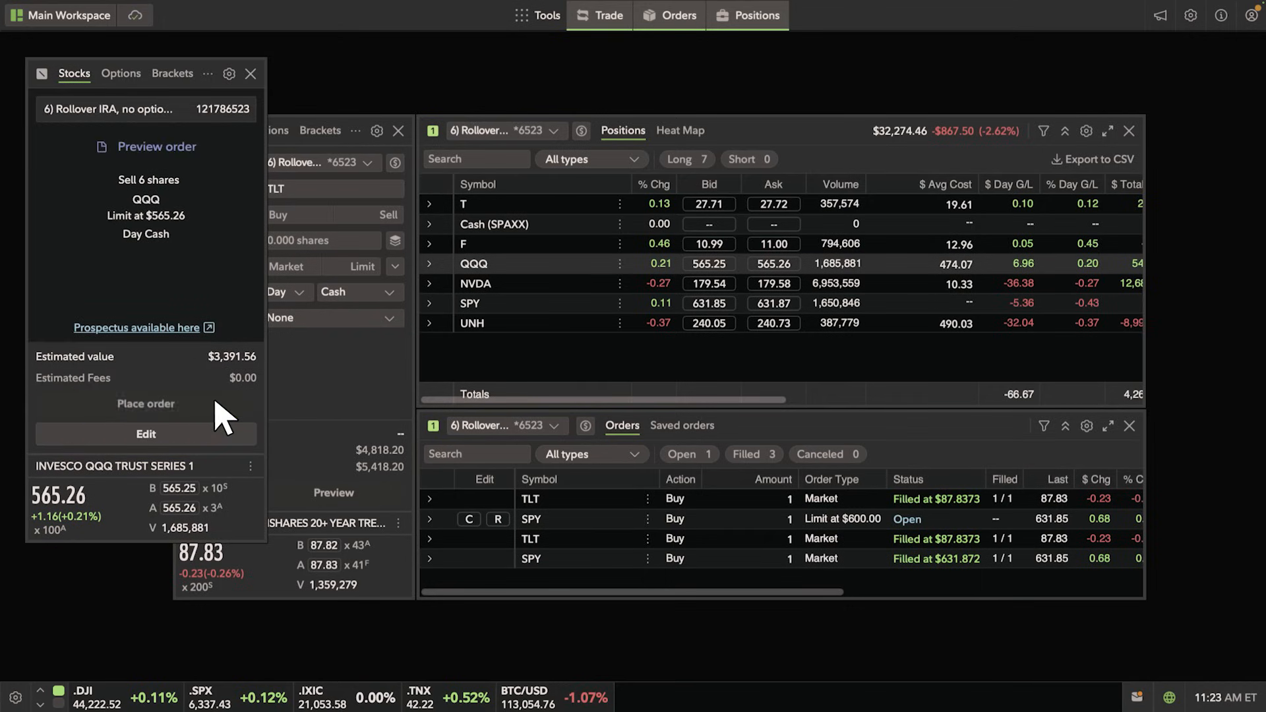